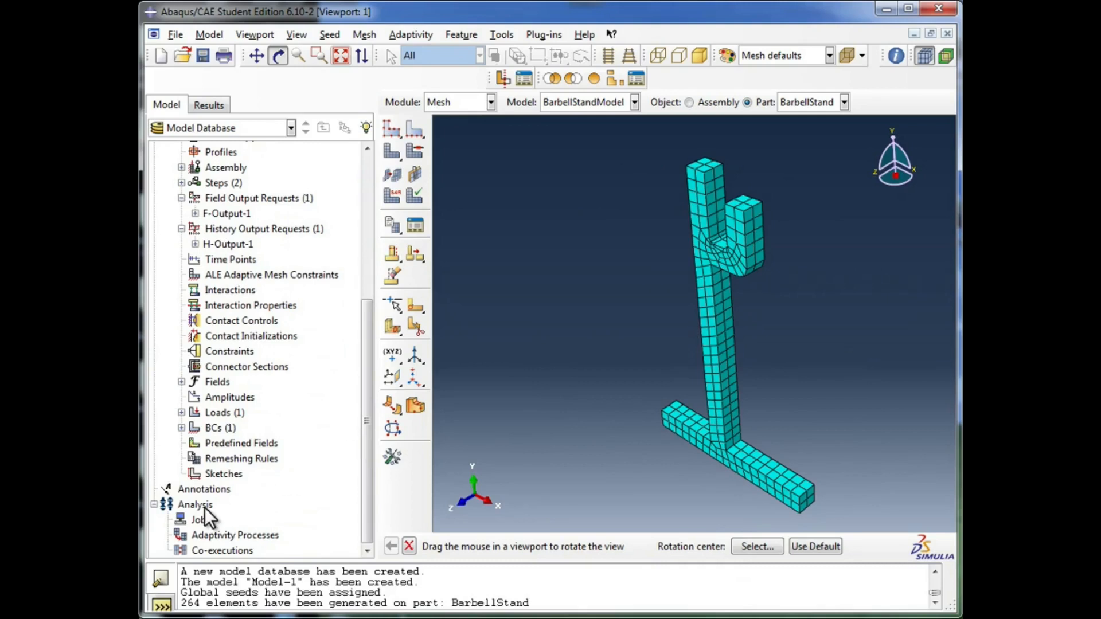
Start a new analysis job under Jobs named LoadedBarbellStand.
{"action": "left_click", "coordinate": [195, 504]}
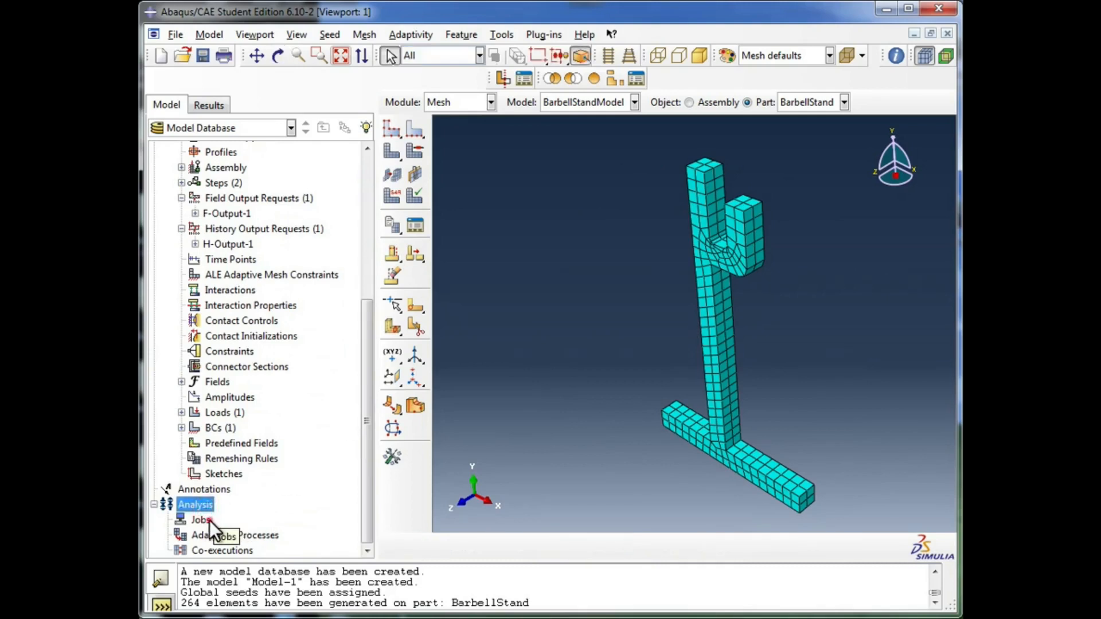
{"action": "left_click", "coordinate": [202, 520]}
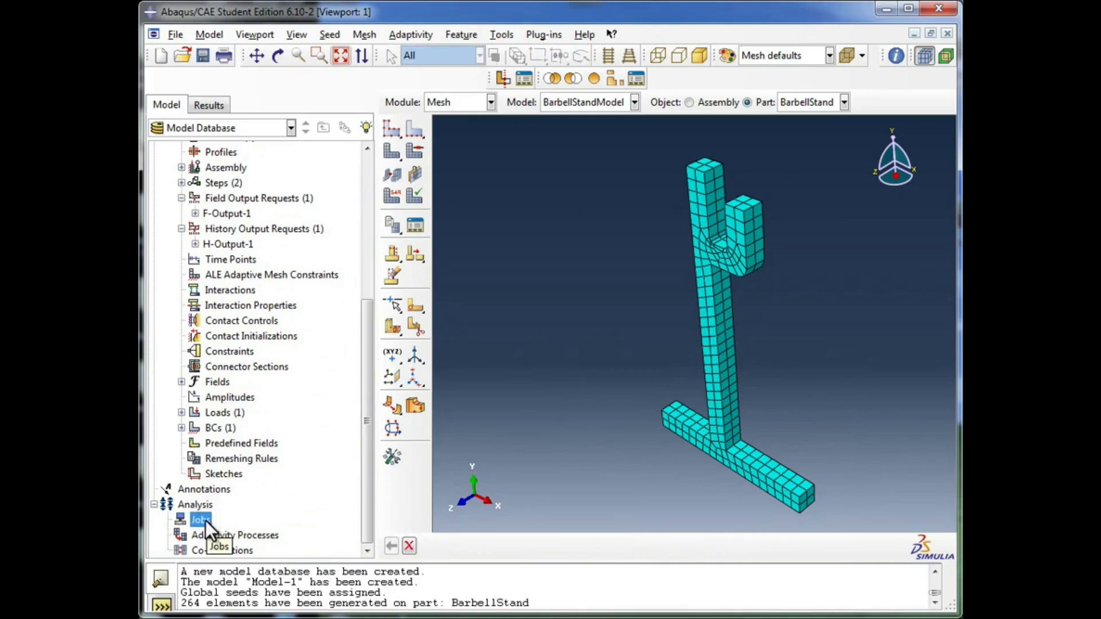
{"action": "double_click", "coordinate": [201, 519]}
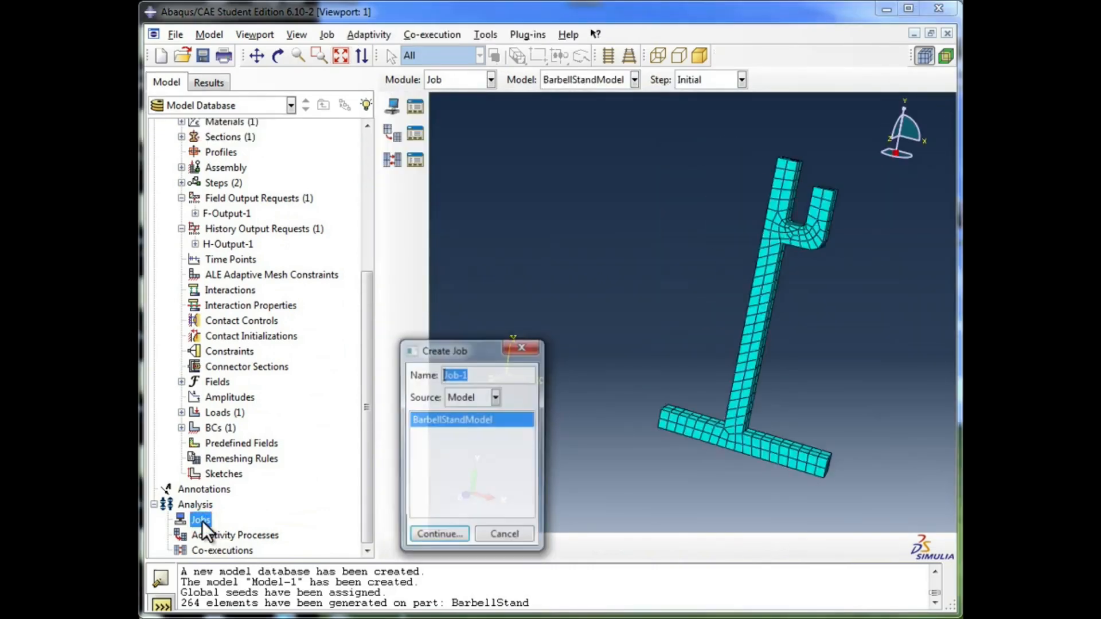
{"action": "left_click", "coordinate": [580, 56]}
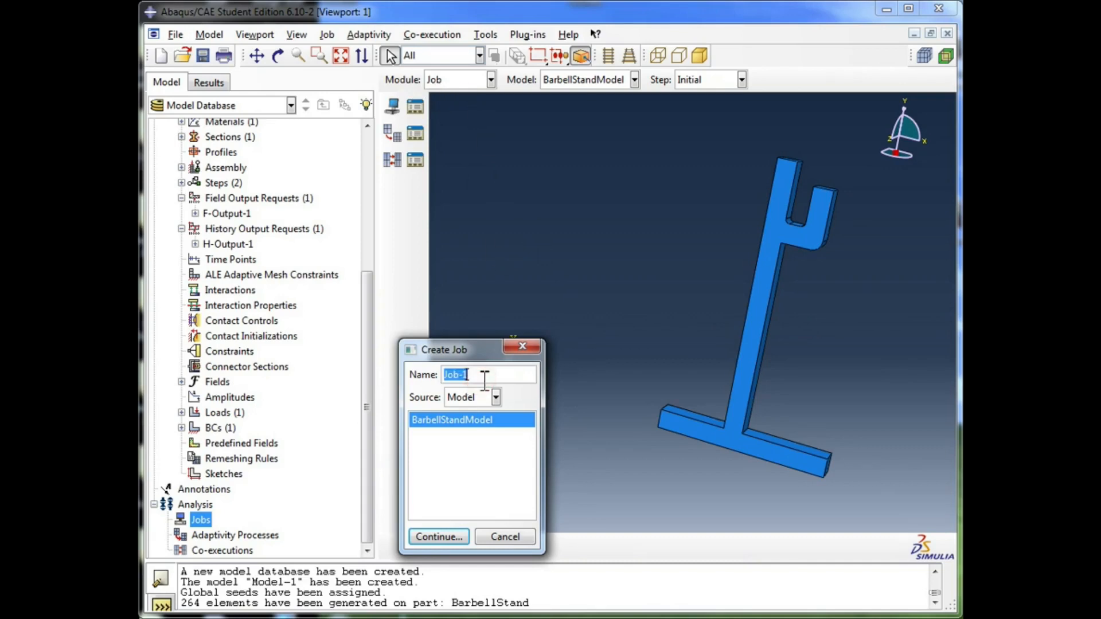
{"action": "type", "text": "LoadedBarbellStand"}
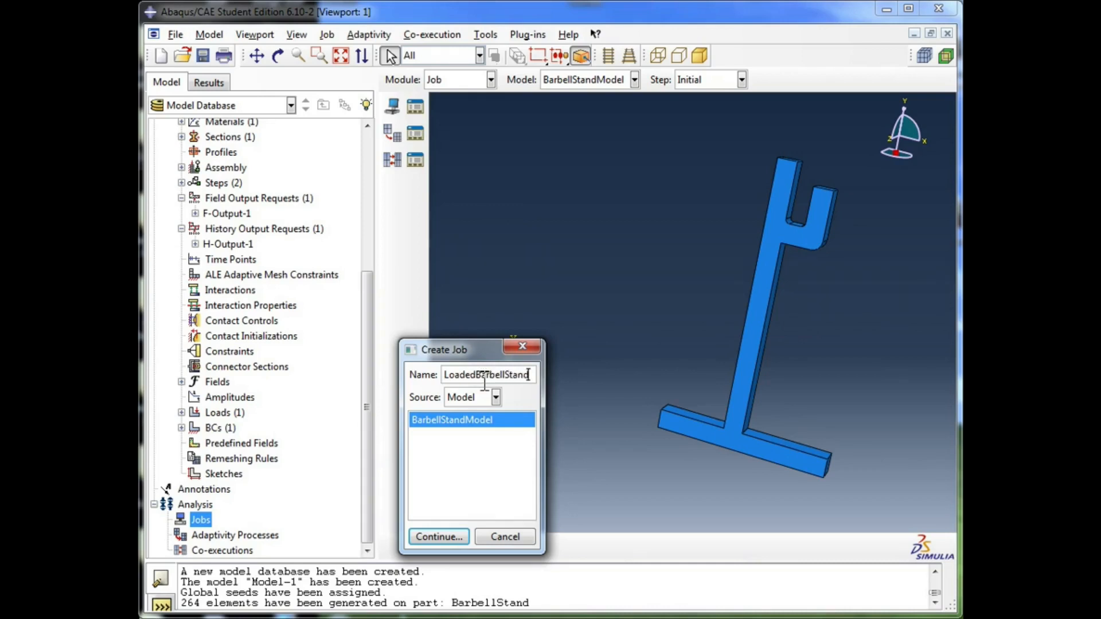
Keep the job source set to Model with BarbellStandModel selected.
{"action": "left_click", "coordinate": [495, 397]}
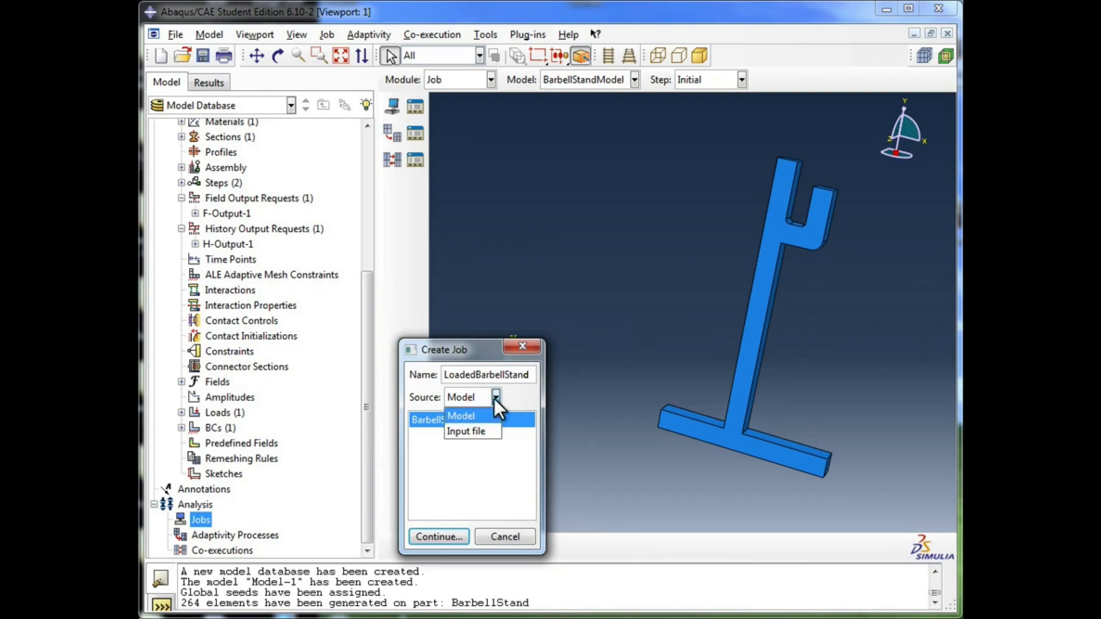
{"action": "left_click", "coordinate": [460, 416]}
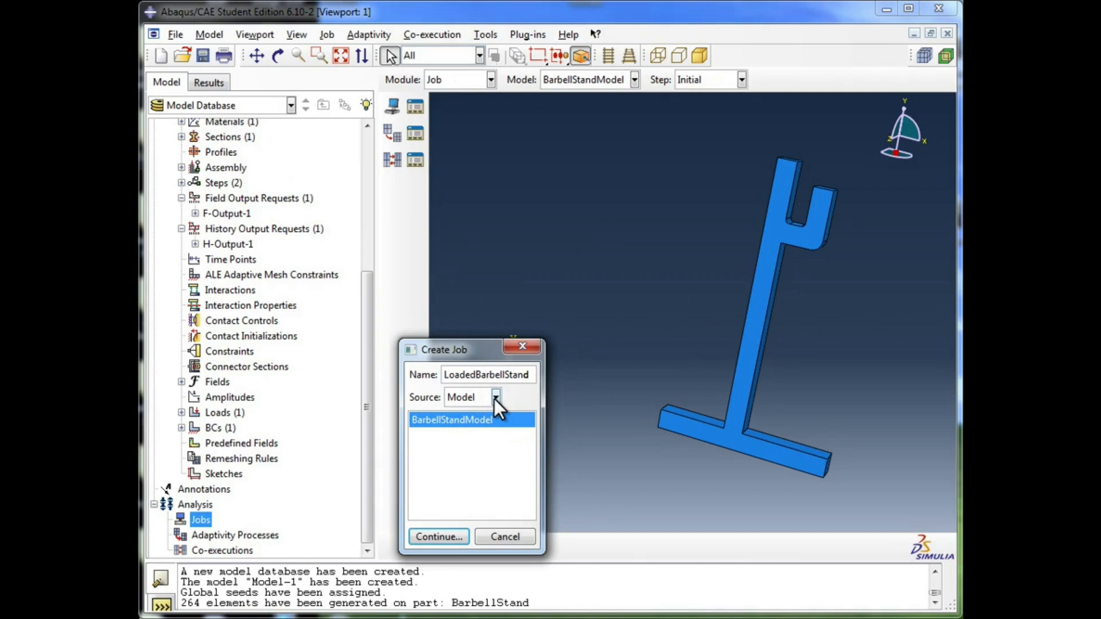
{"action": "left_click", "coordinate": [496, 397]}
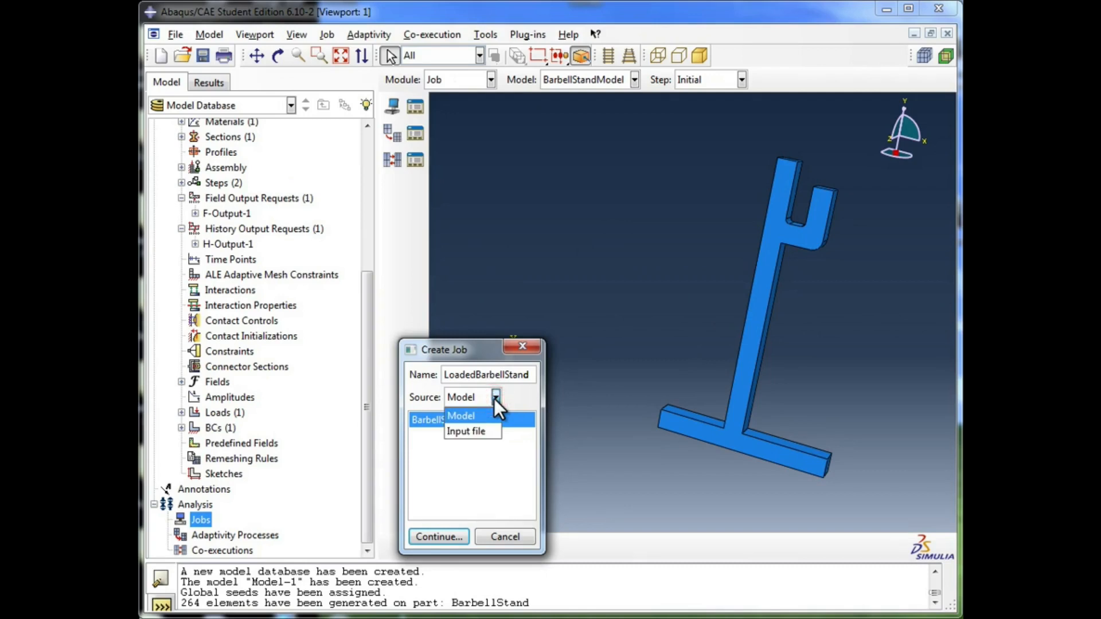
{"action": "left_click", "coordinate": [495, 397]}
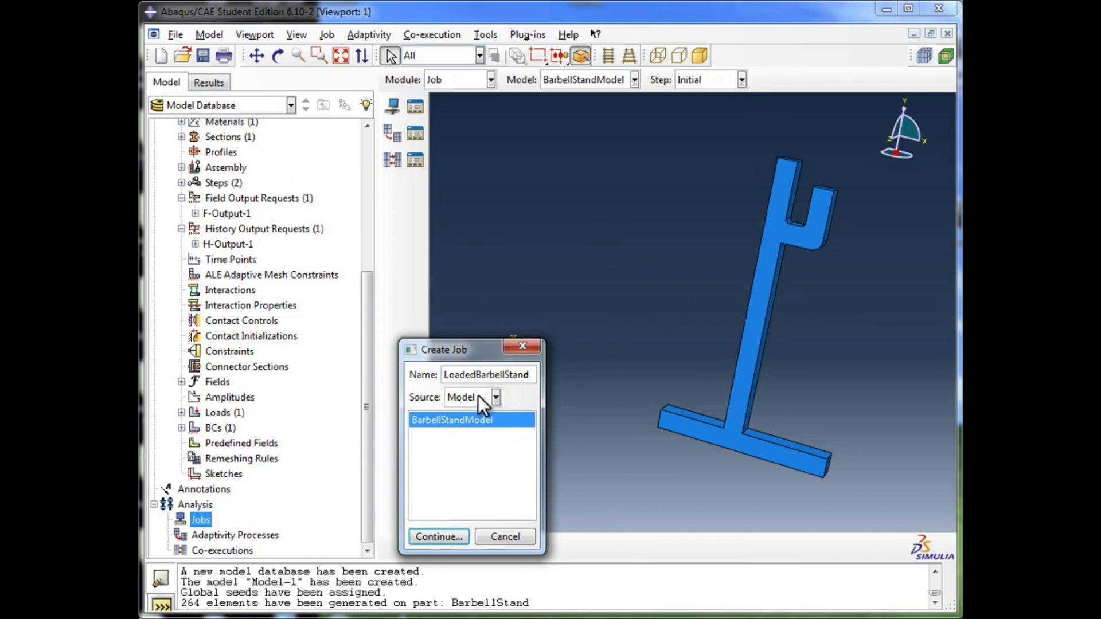
{"action": "left_click", "coordinate": [495, 397]}
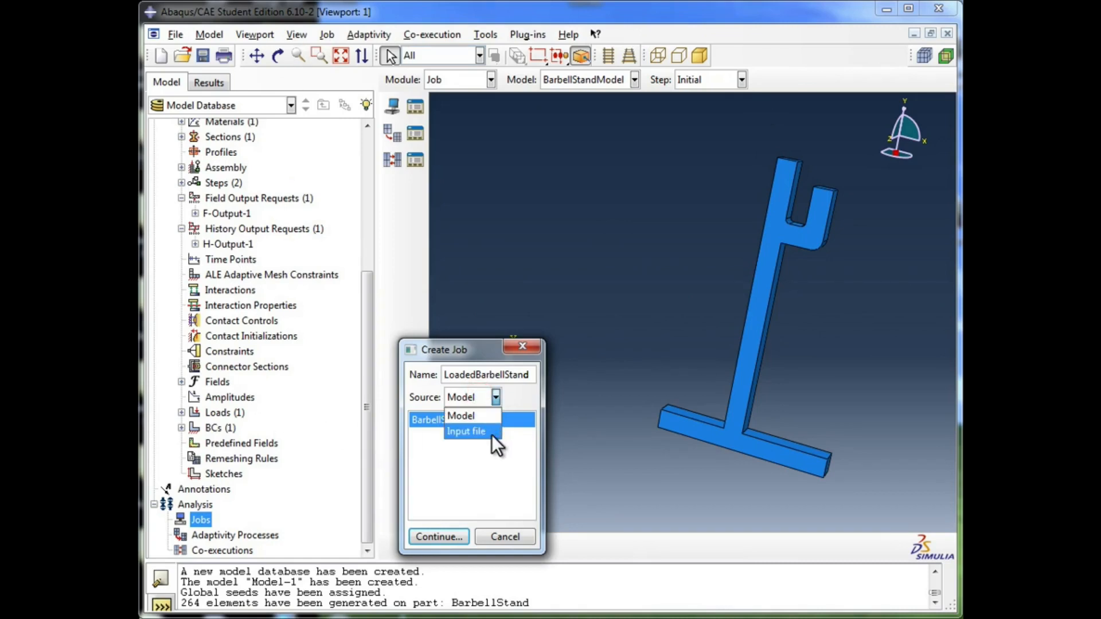
{"action": "mouse_move", "coordinate": [526, 410]}
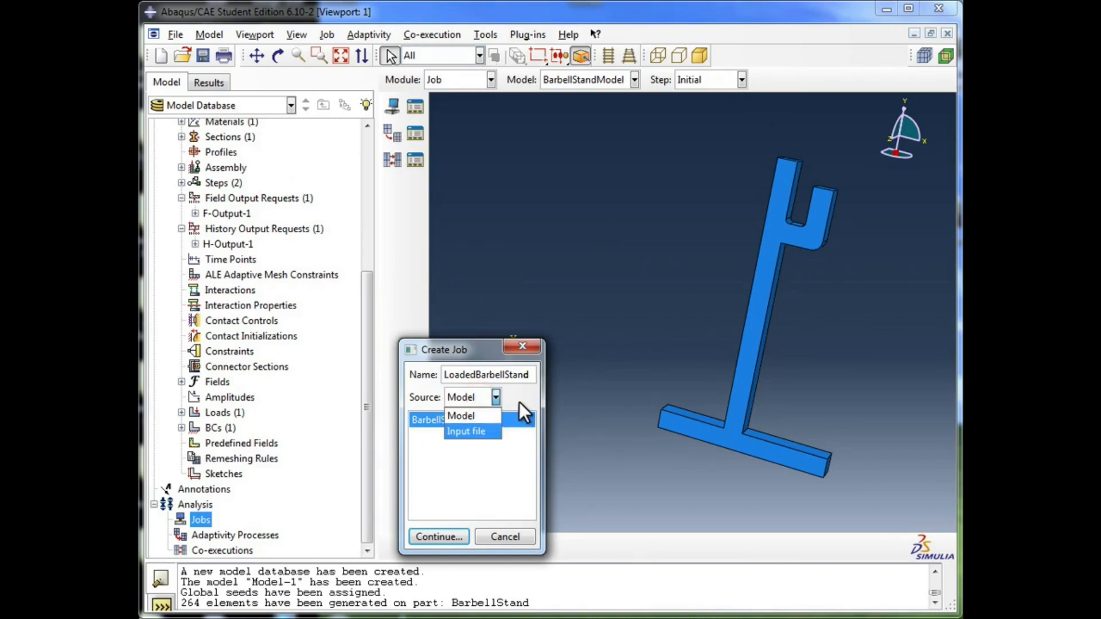
{"action": "left_click", "coordinate": [460, 416]}
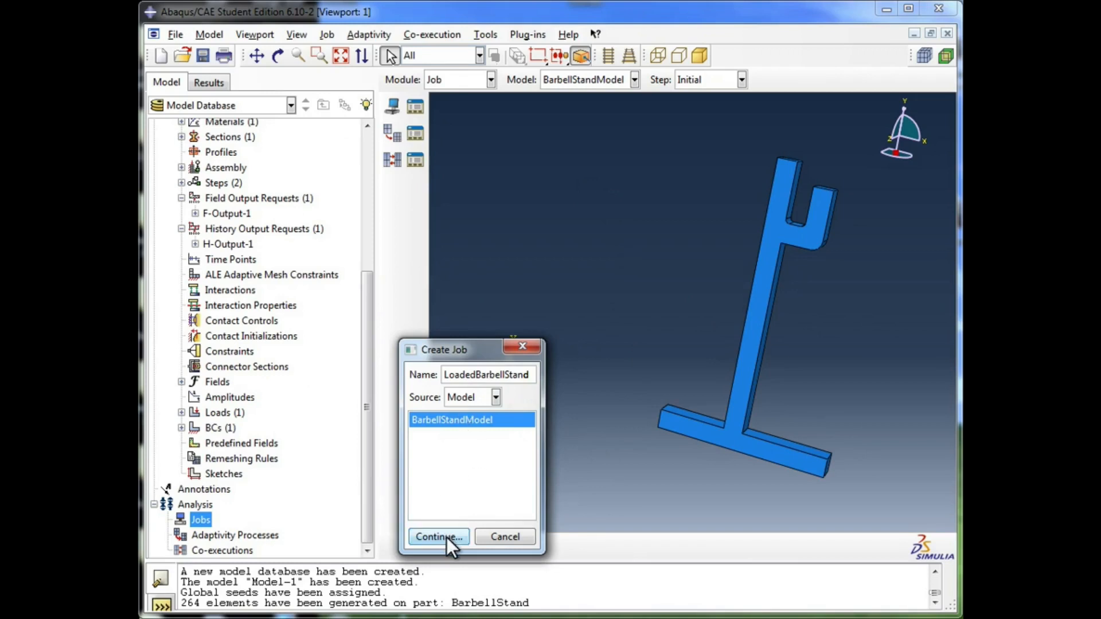
Review Memory and Parallelization settings, keep Full analysis, and create LoadedBarbellStand.
{"action": "left_click", "coordinate": [438, 537]}
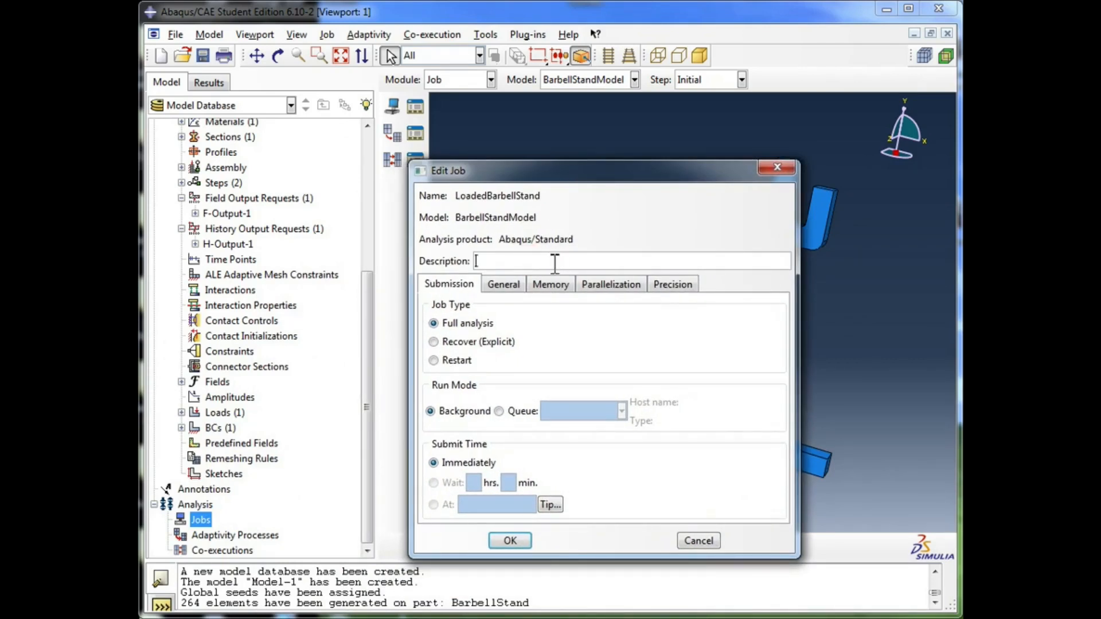
{"action": "left_click", "coordinate": [549, 284]}
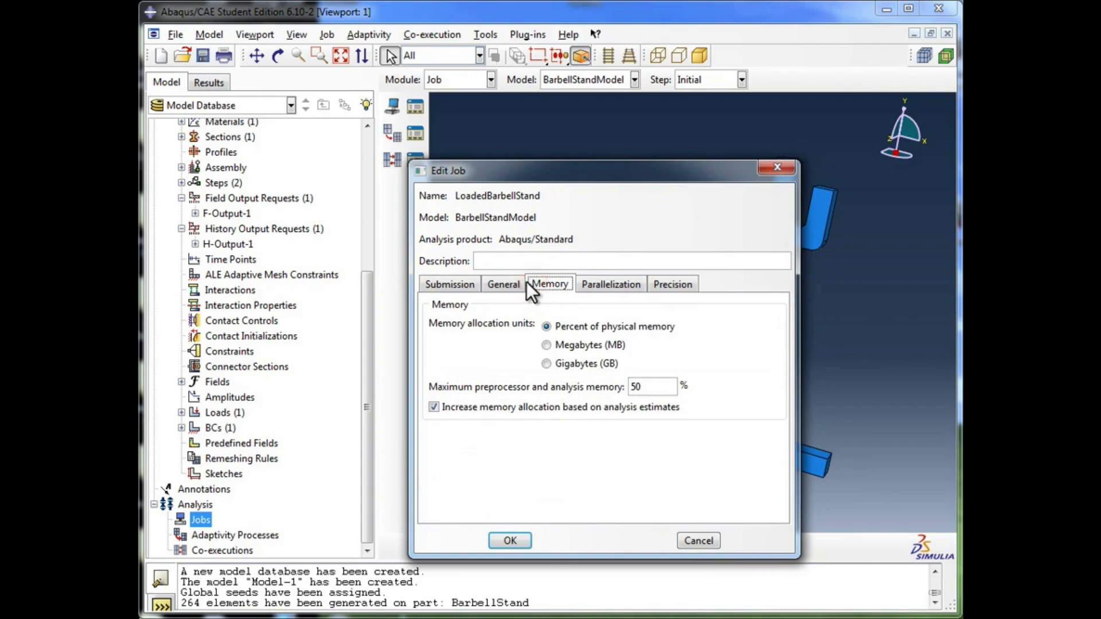
{"action": "left_click", "coordinate": [610, 284]}
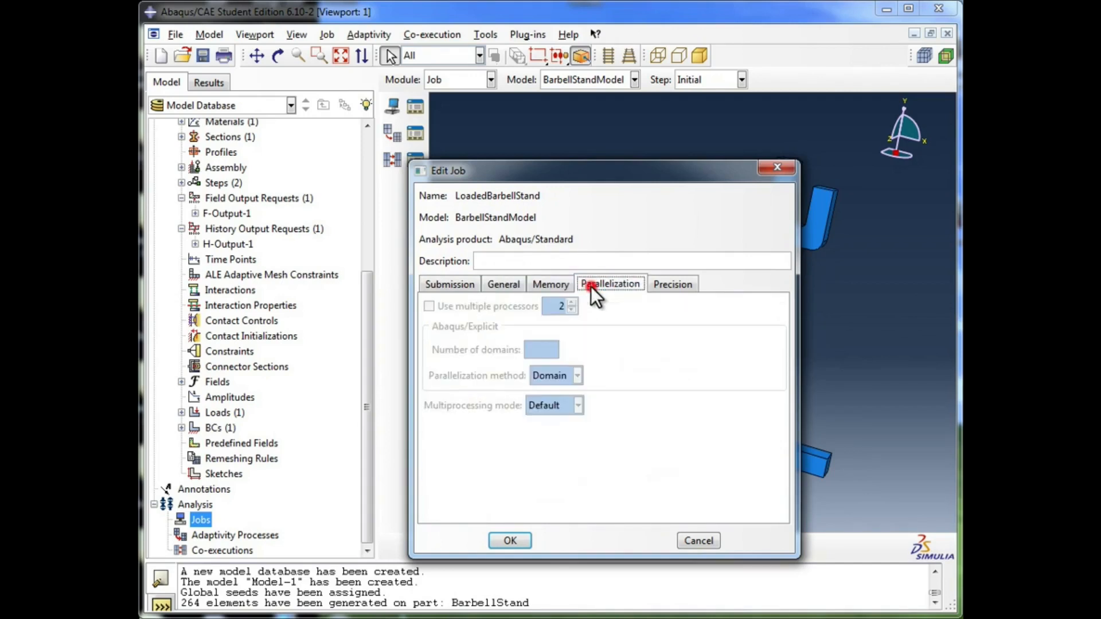
{"action": "left_click", "coordinate": [448, 283]}
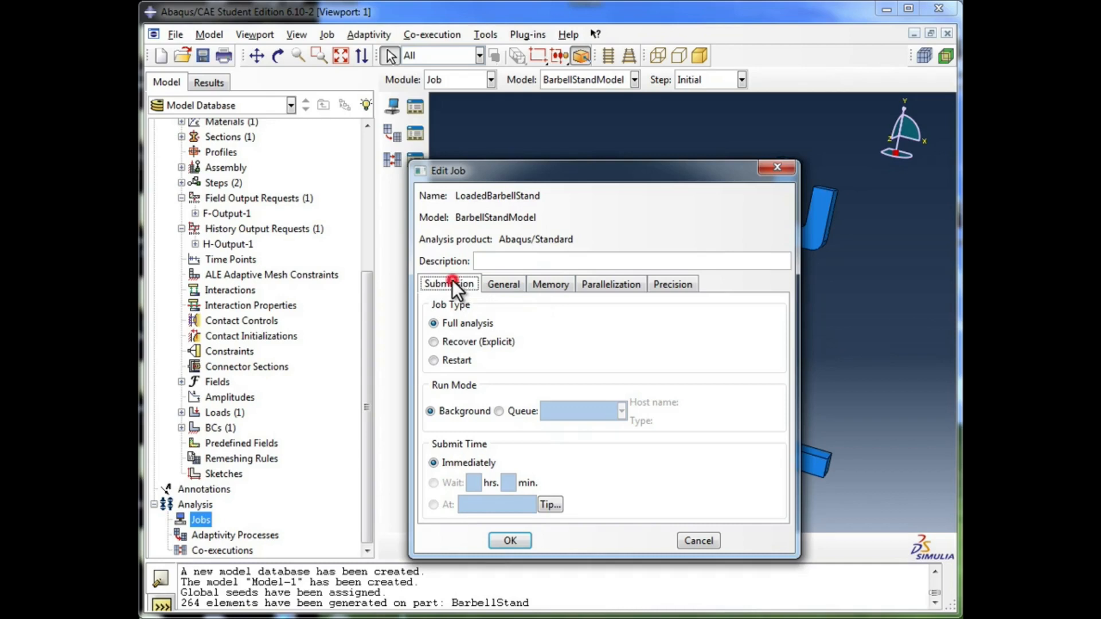
{"action": "mouse_move", "coordinate": [456, 316]}
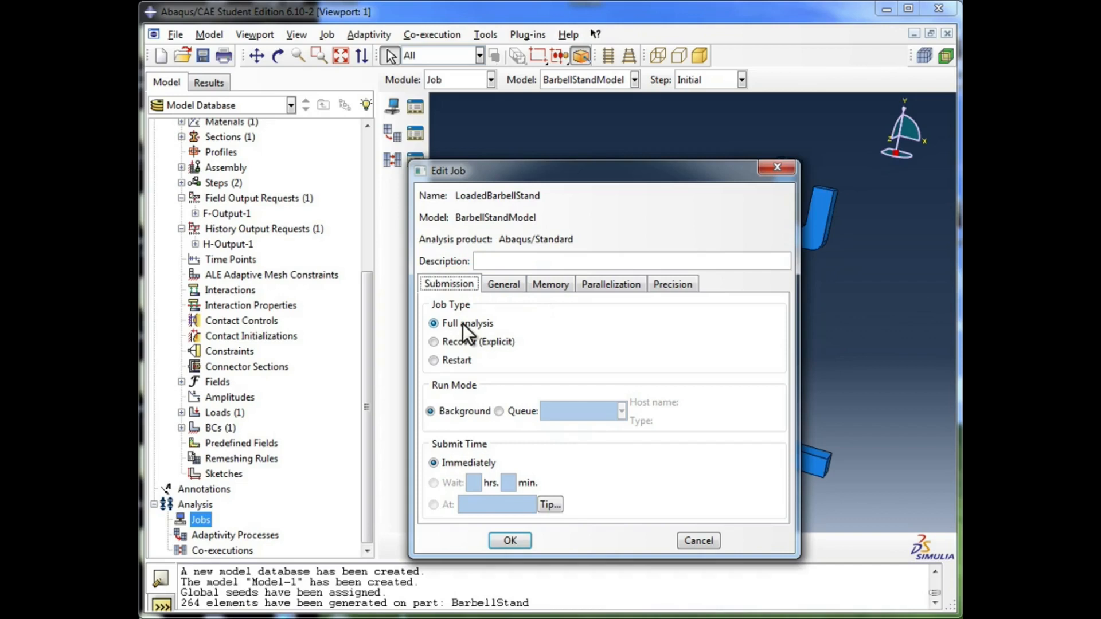
{"action": "left_click", "coordinate": [467, 323]}
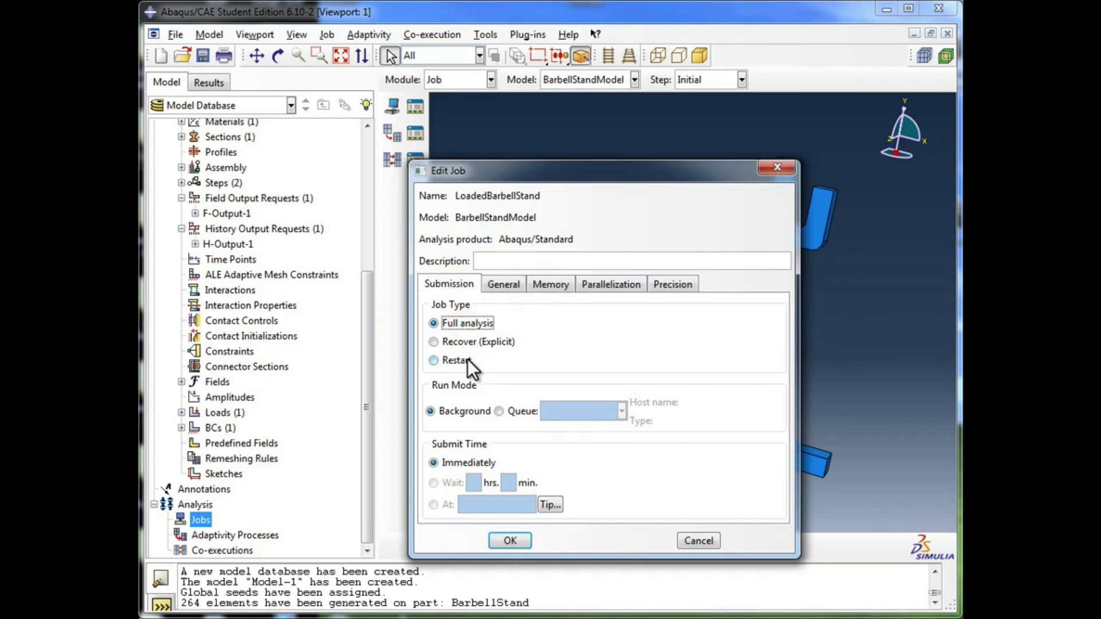
{"action": "mouse_move", "coordinate": [460, 375]}
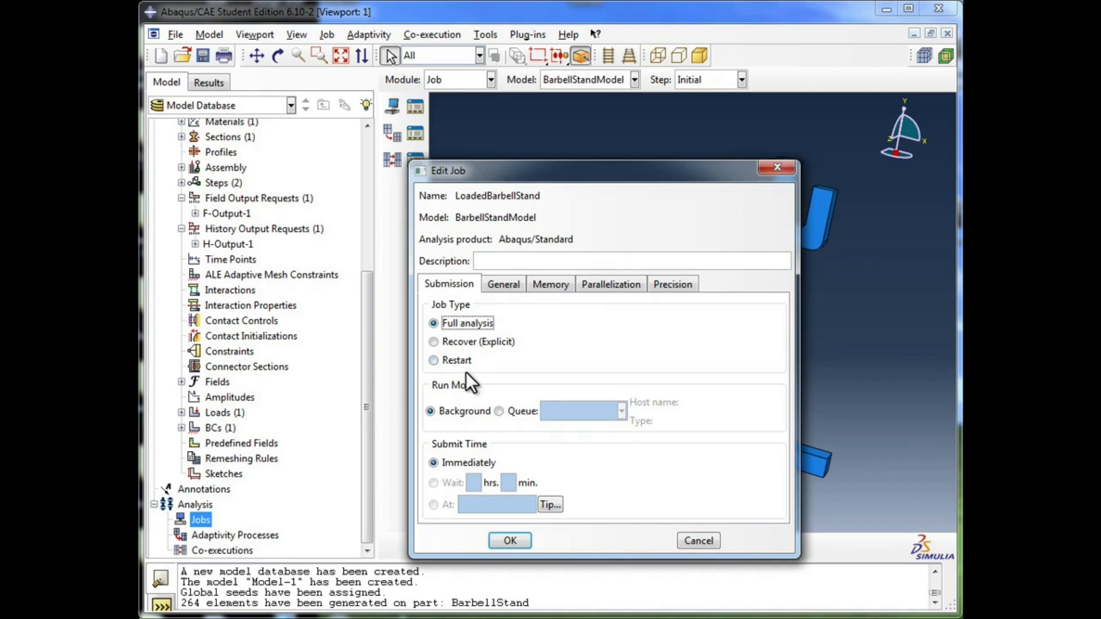
{"action": "mouse_move", "coordinate": [507, 386]}
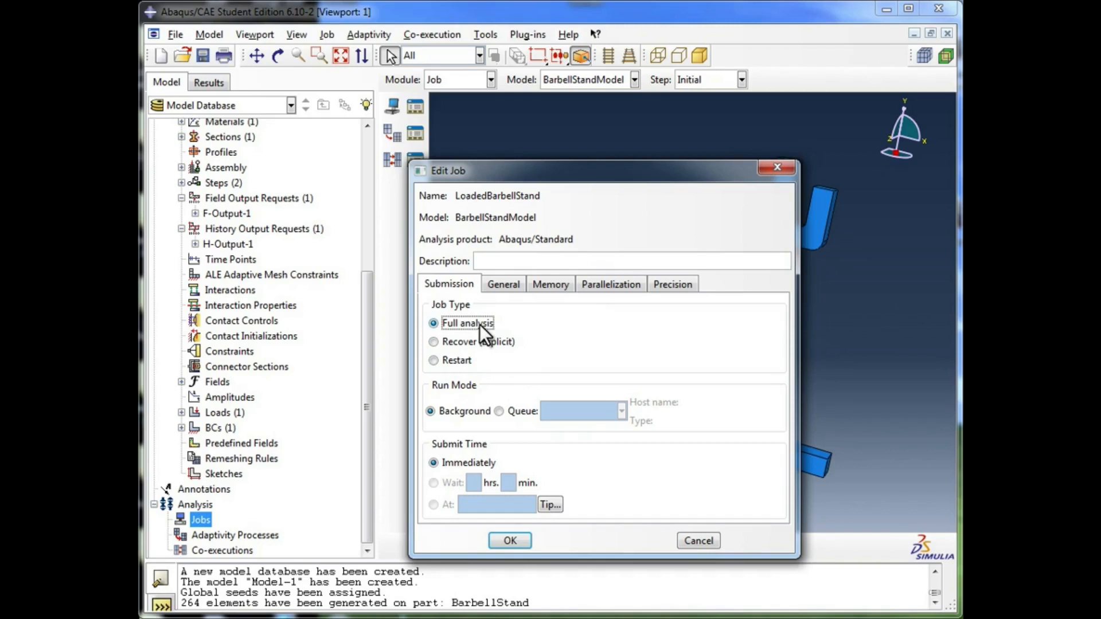
{"action": "mouse_move", "coordinate": [511, 525]}
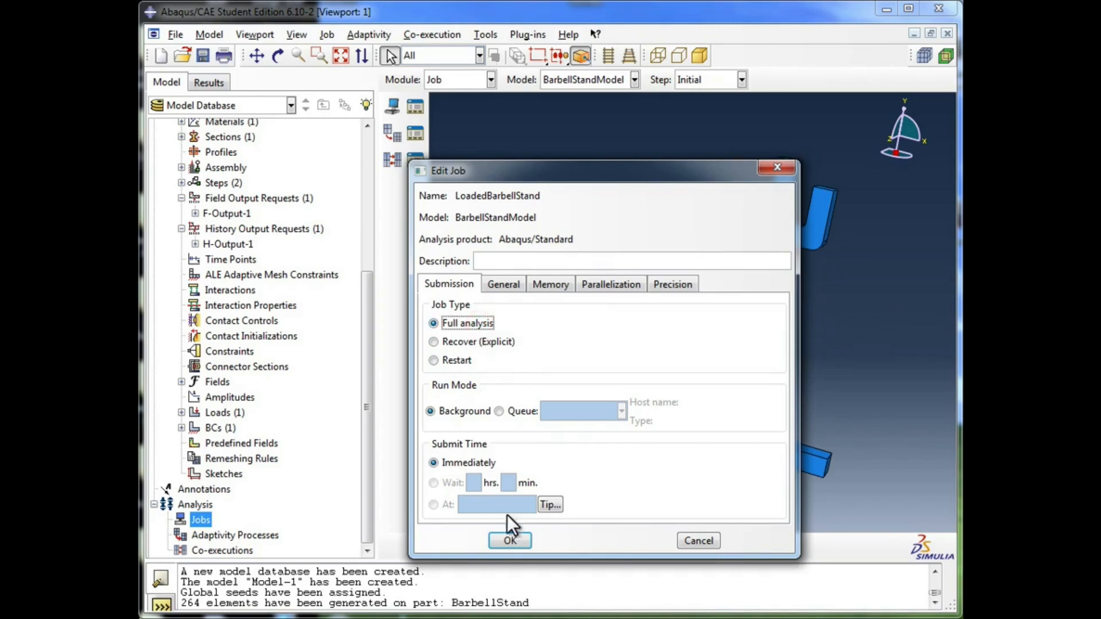
{"action": "left_click", "coordinate": [509, 541]}
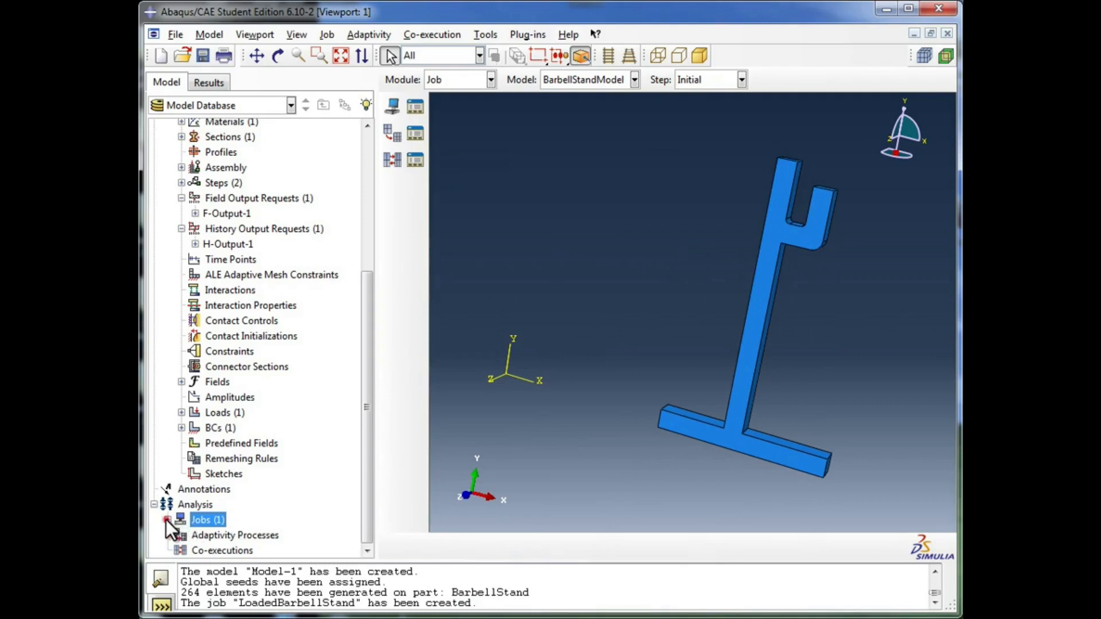
Expand Jobs to reveal LoadedBarbellStand and bring up its actions menu.
{"action": "left_click", "coordinate": [168, 519]}
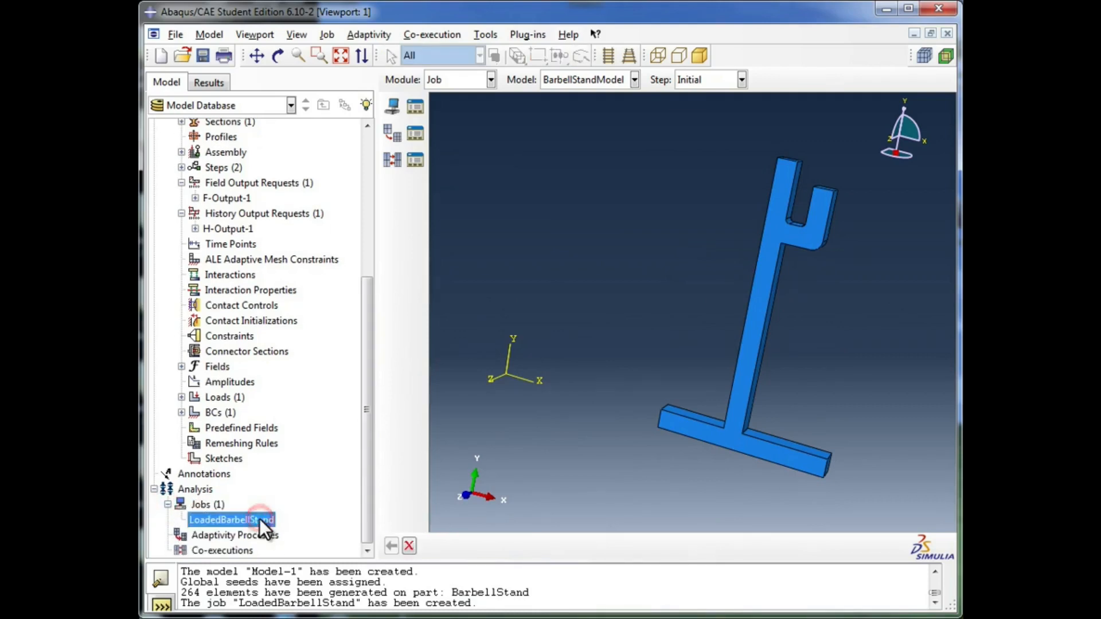
{"action": "mouse_move", "coordinate": [253, 519]}
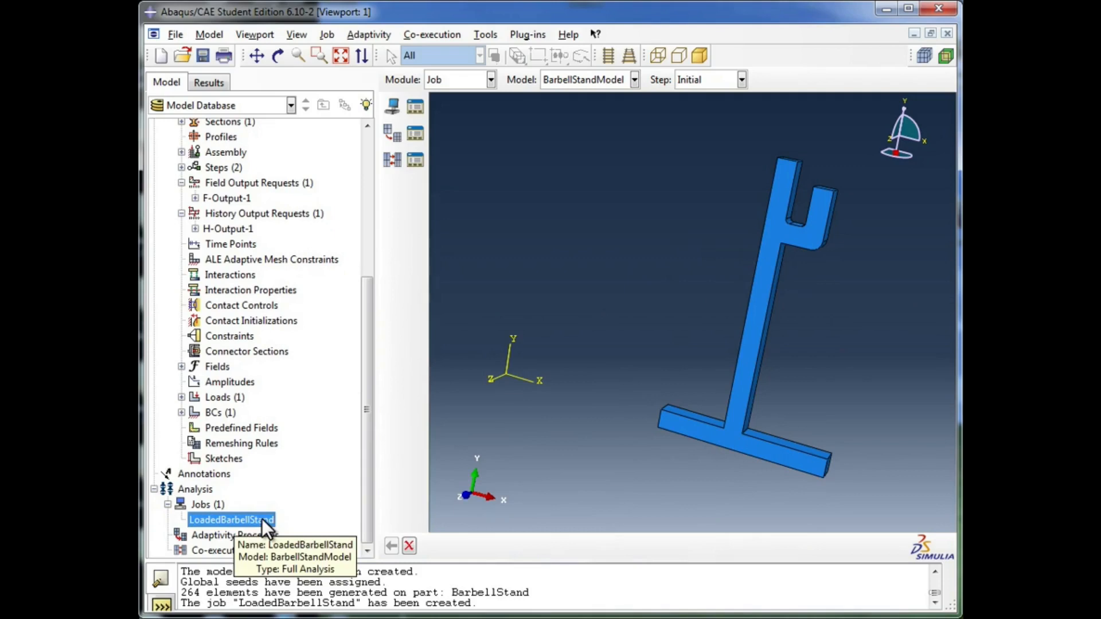
{"action": "right_click", "coordinate": [232, 520]}
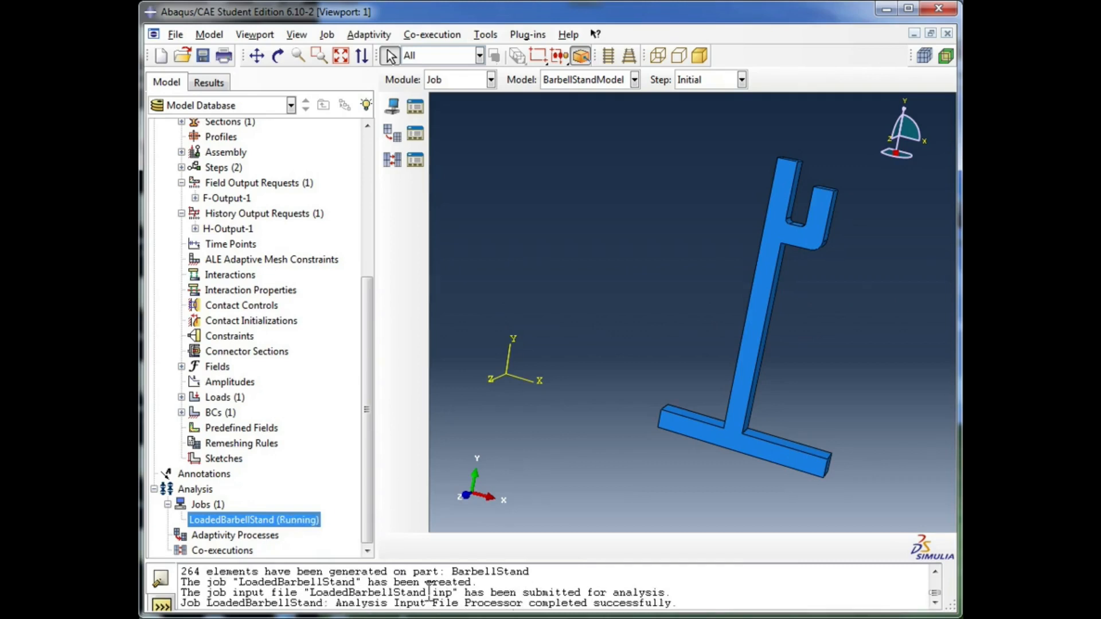
{"action": "mouse_move", "coordinate": [254, 519]}
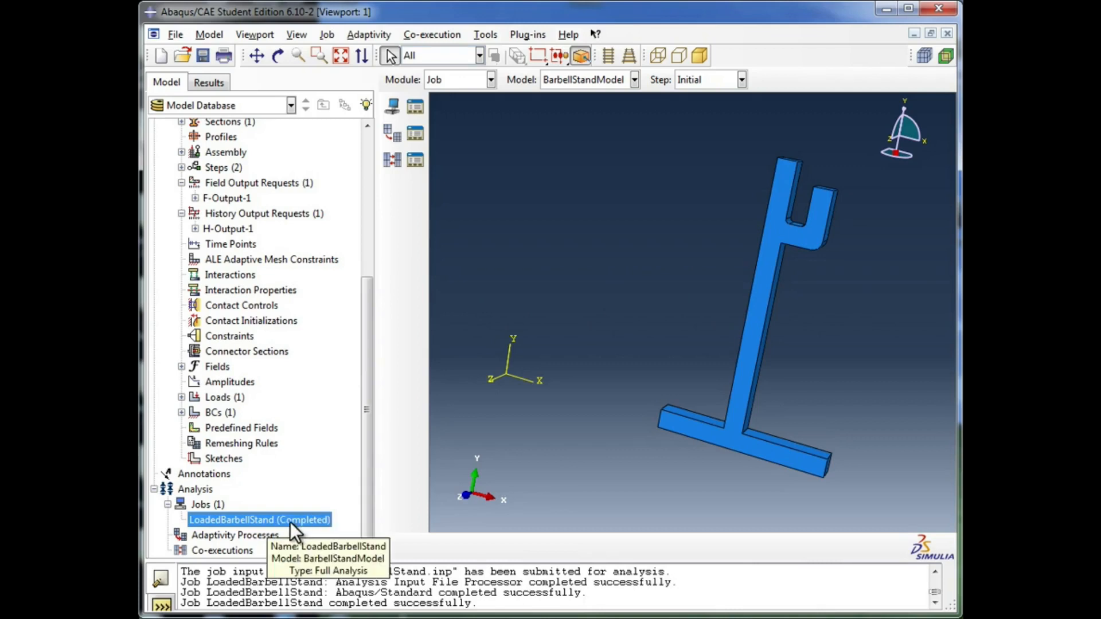
{"action": "mouse_move", "coordinate": [330, 527]}
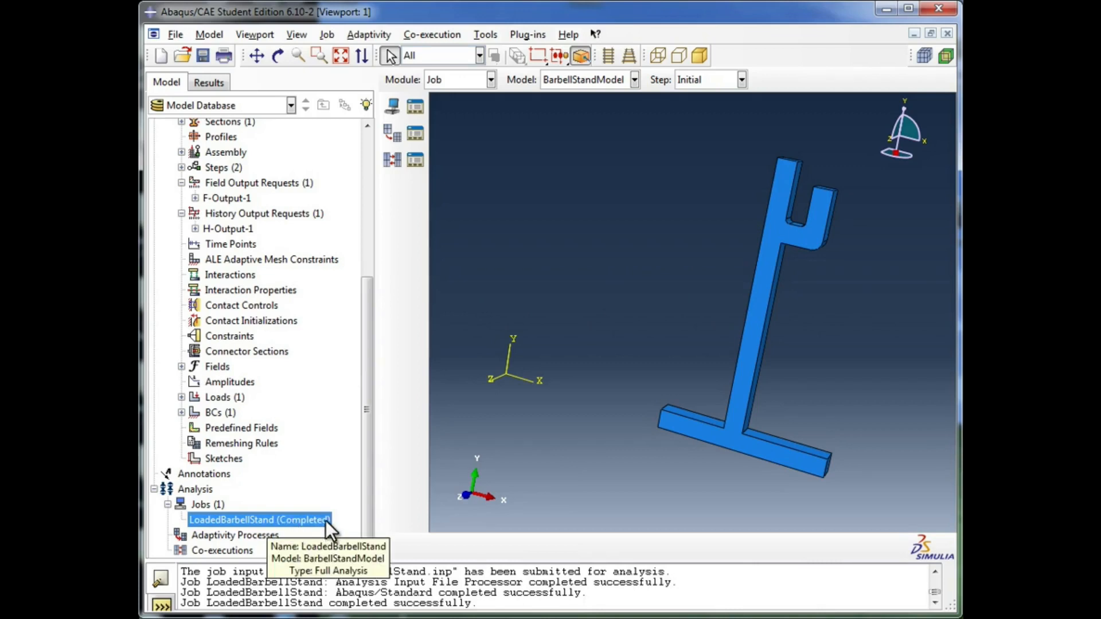